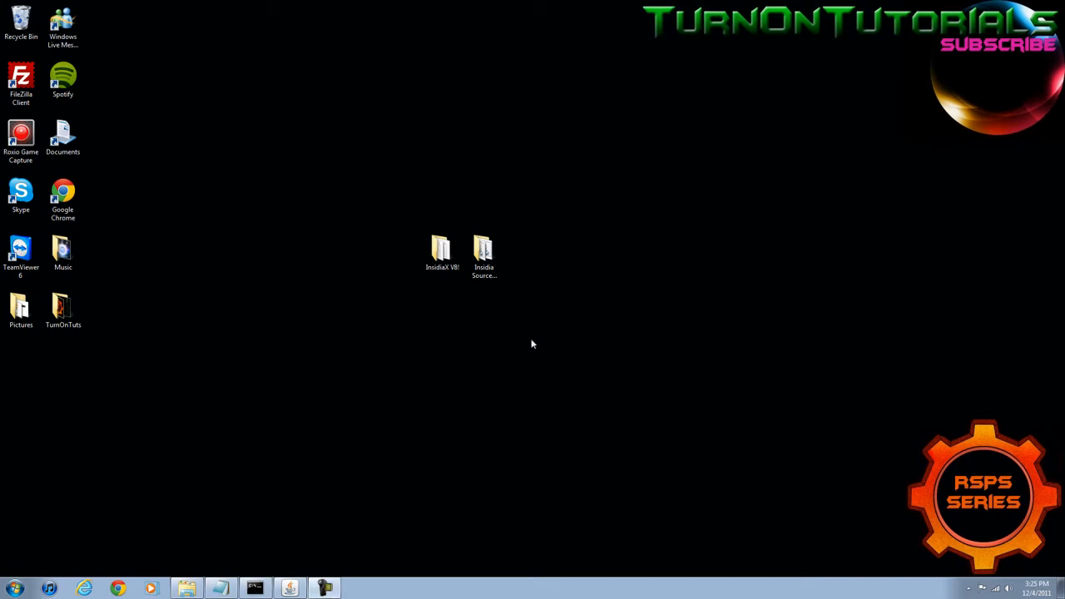
mouse_move(527, 319)
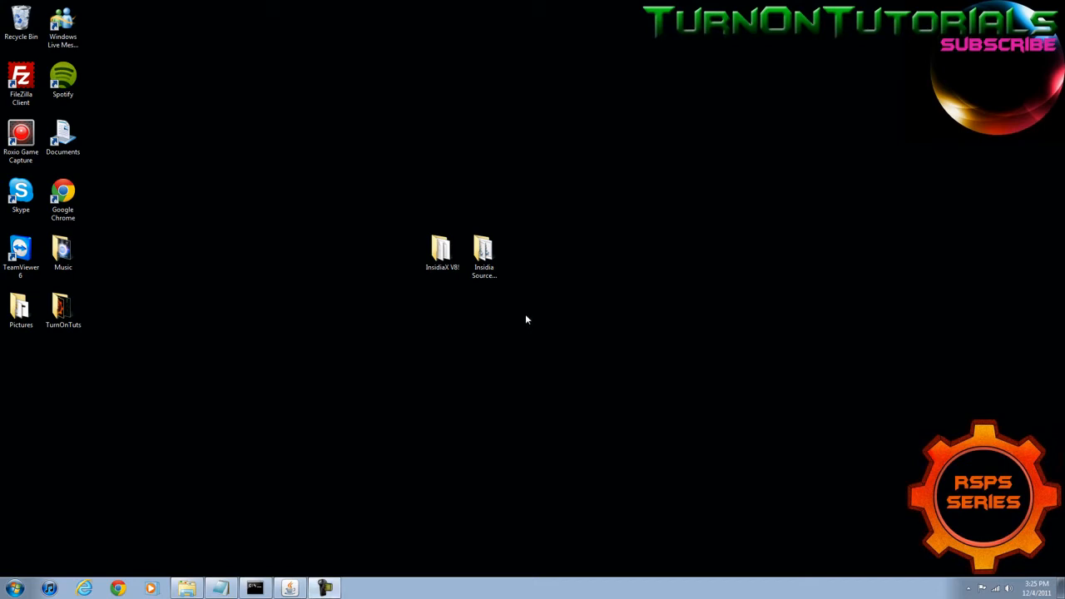
mouse_move(513, 315)
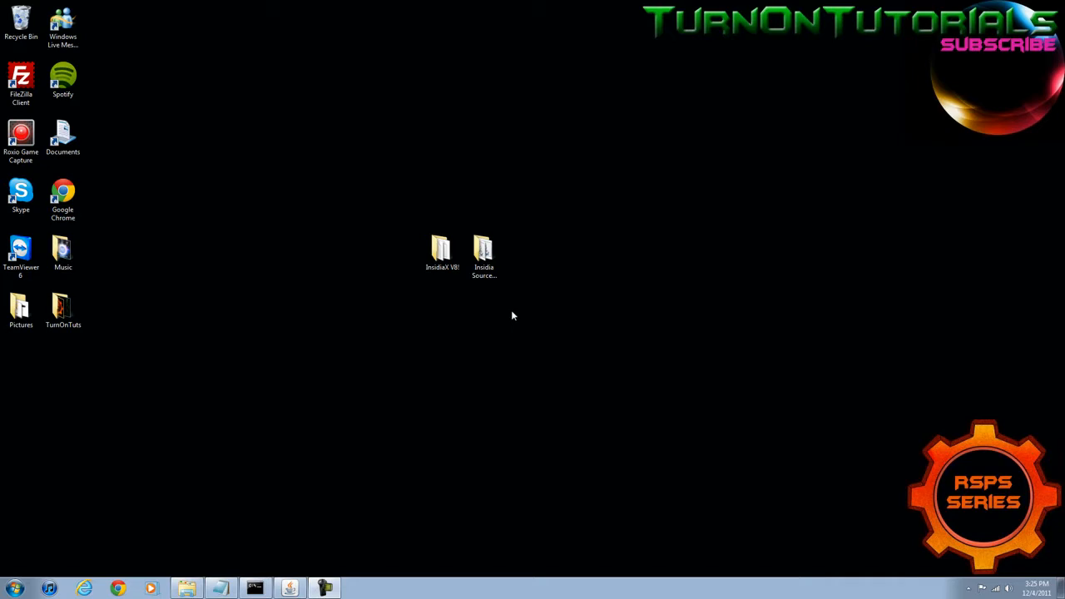
mouse_move(535, 297)
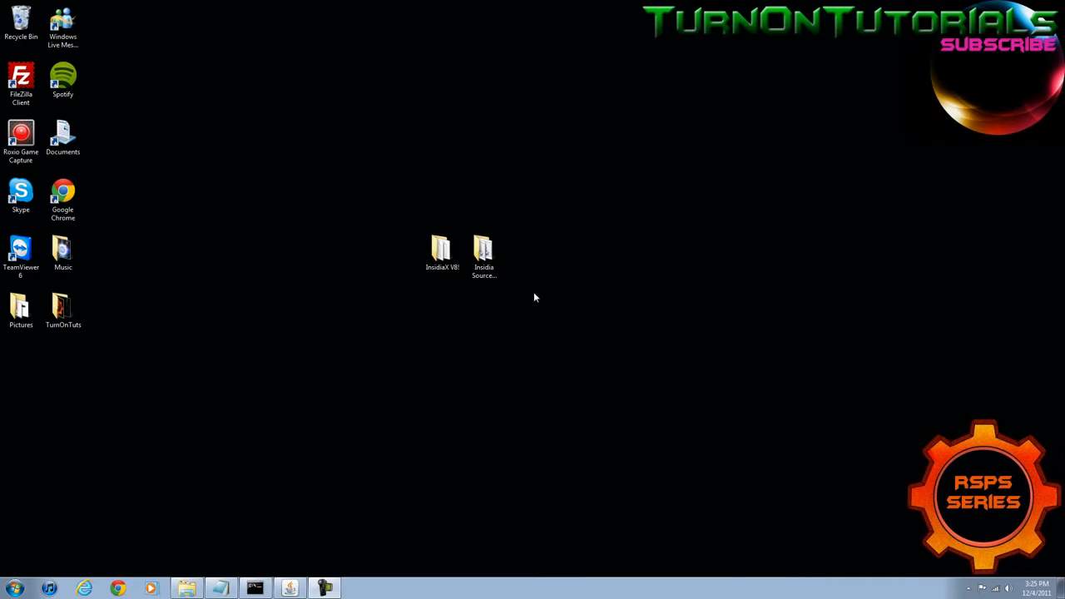
- Open the Insidia Source project folder and enter the game world with the saved login
left_click(484, 250)
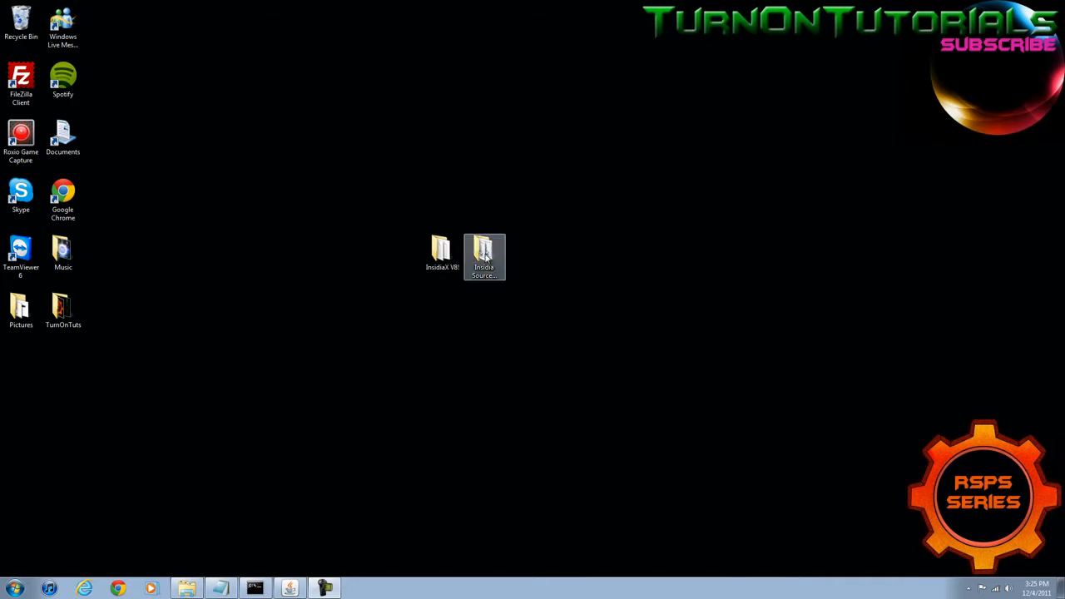
double_click(484, 249)
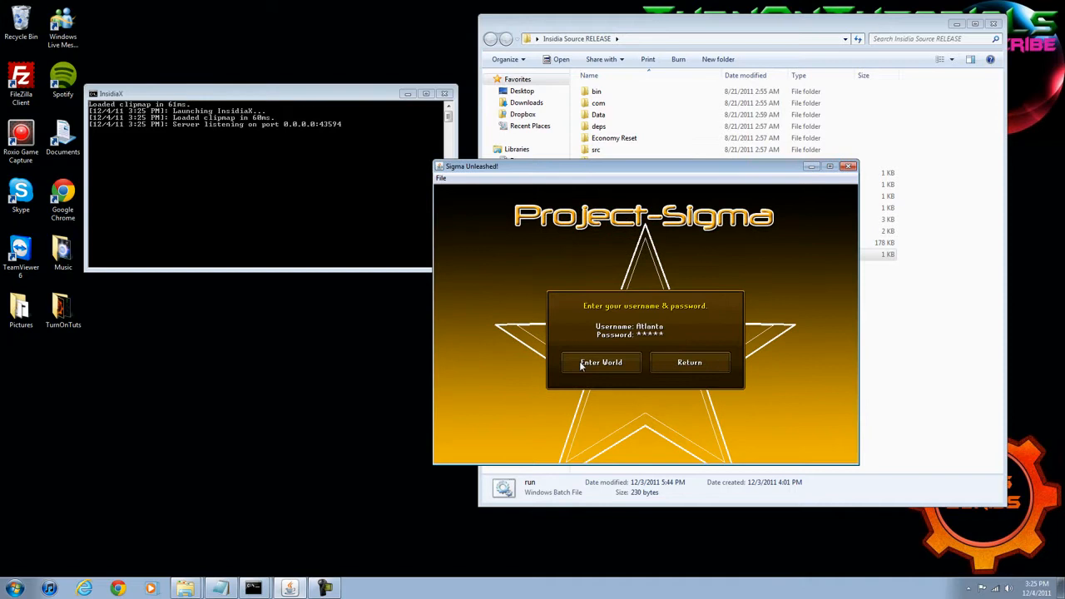
left_click(601, 362)
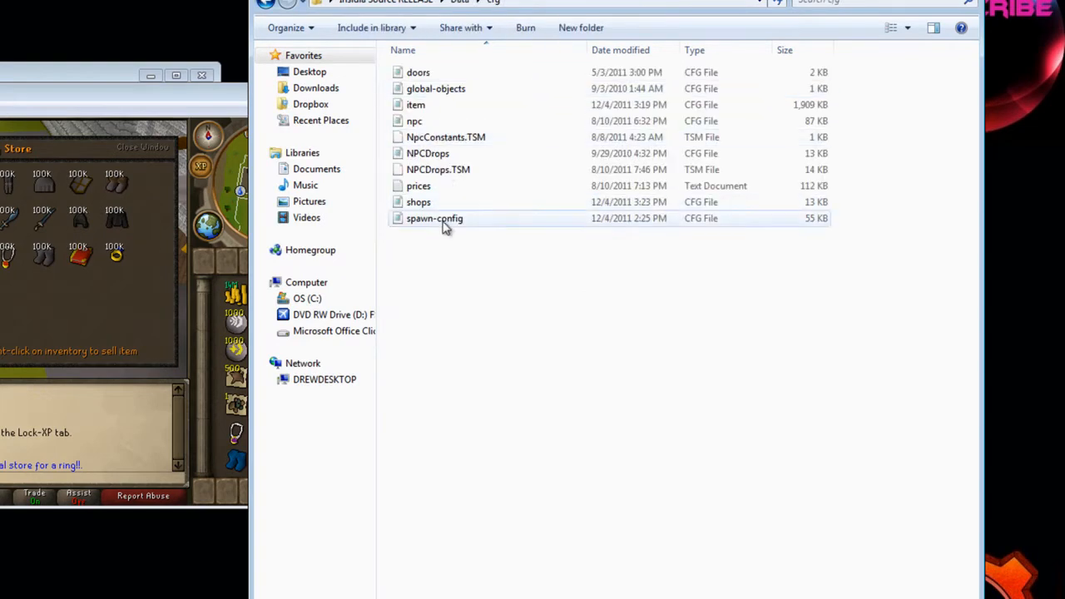
- Open the shops CFG file from Data/cfg in Notepad
double_click(418, 201)
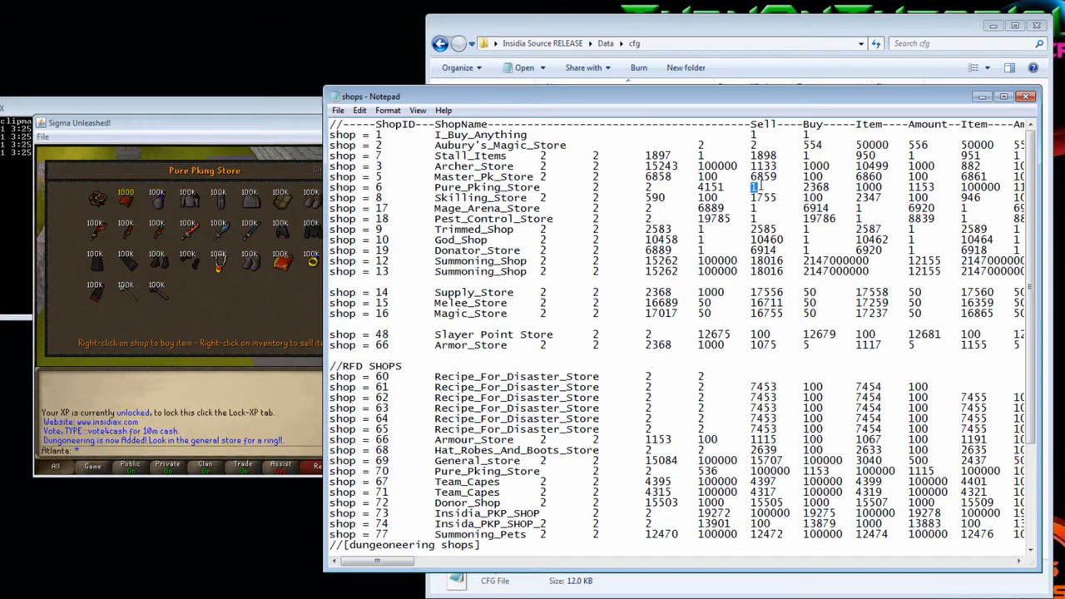
- Edit shop 6's first item value and replace the Pure_Pking_Store name with TurnOnTutorials
double_click(706, 187)
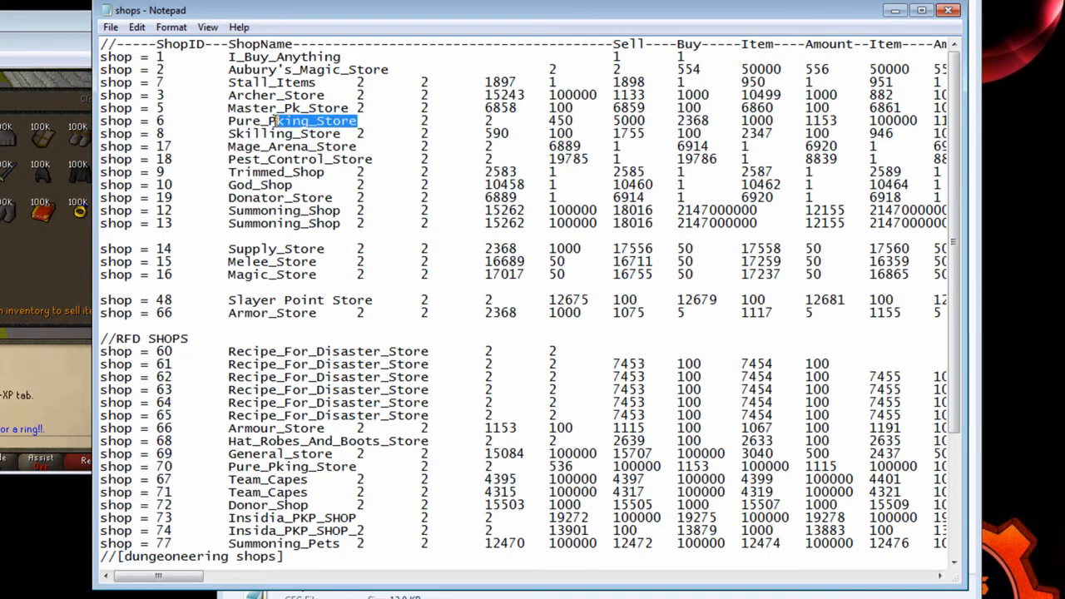
key("Delete")
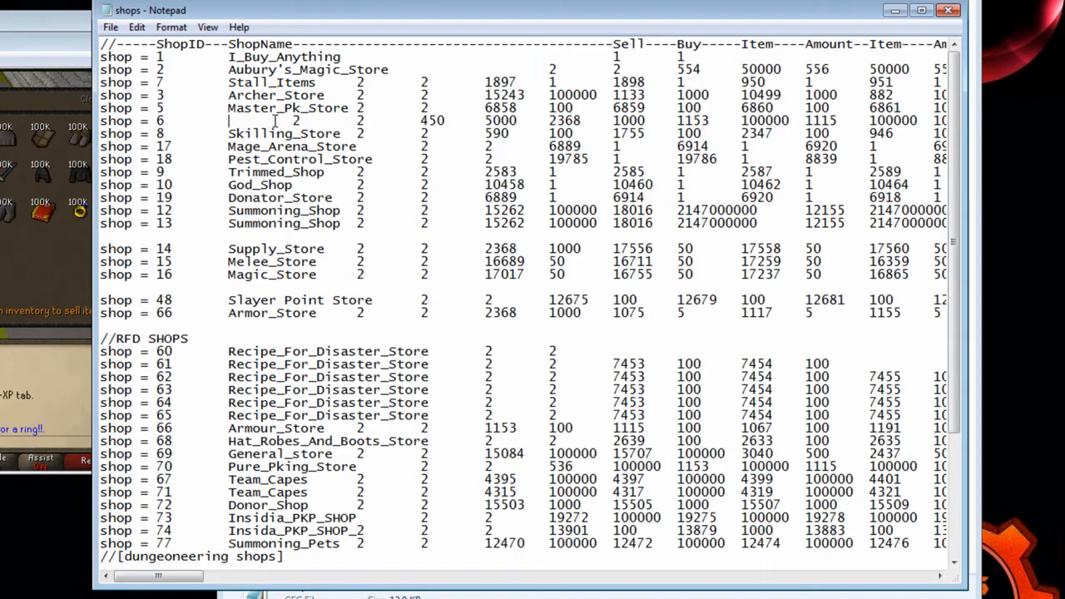
type("TurnOr")
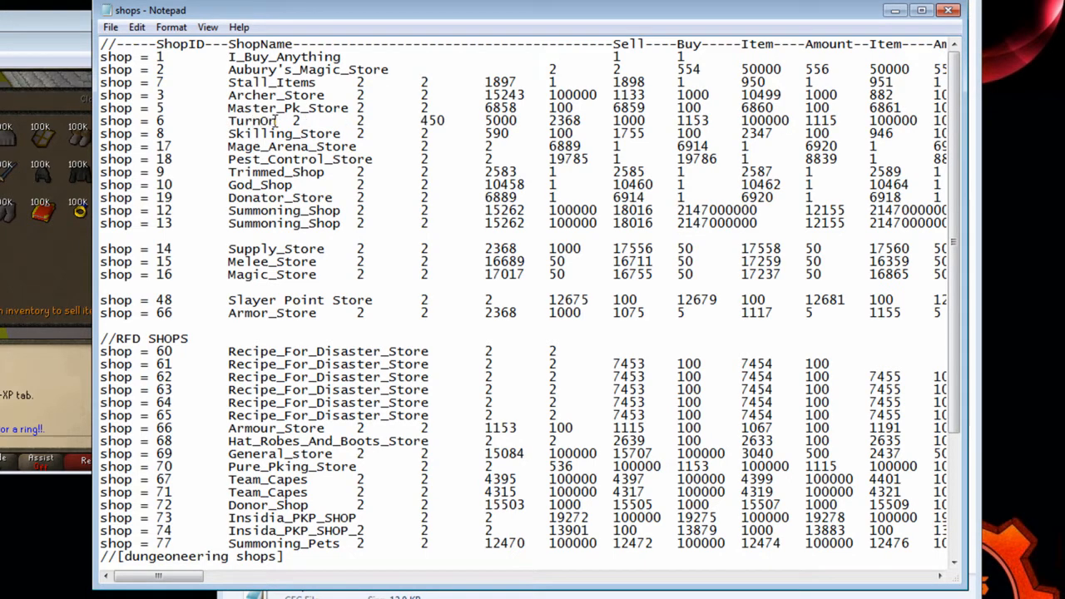
type("Tutorials 2")
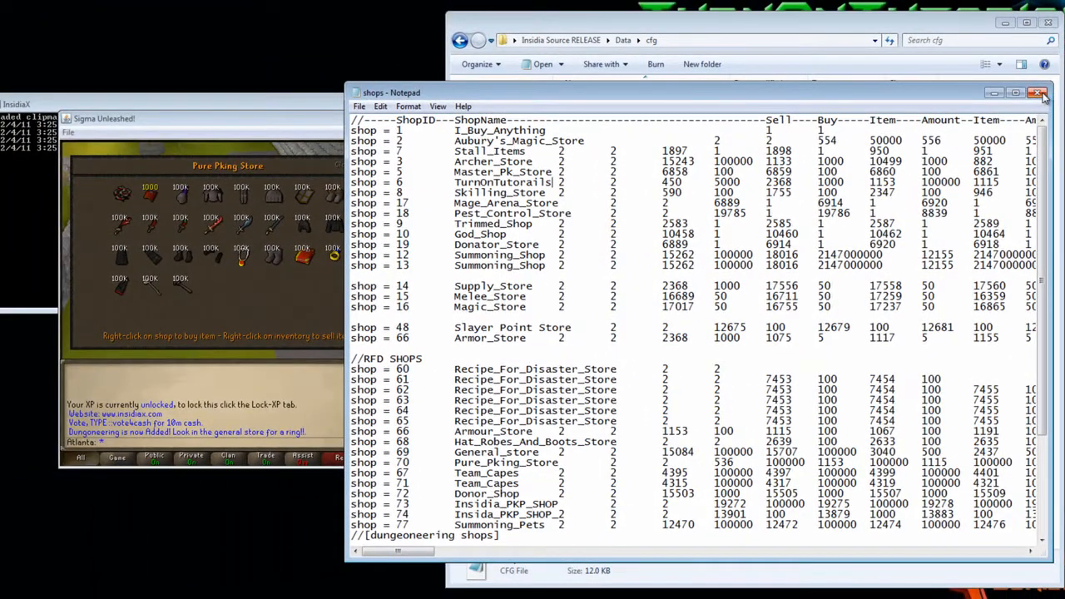
- Close the shops file and run Compiler to rebuild the server source
left_click(1038, 94)
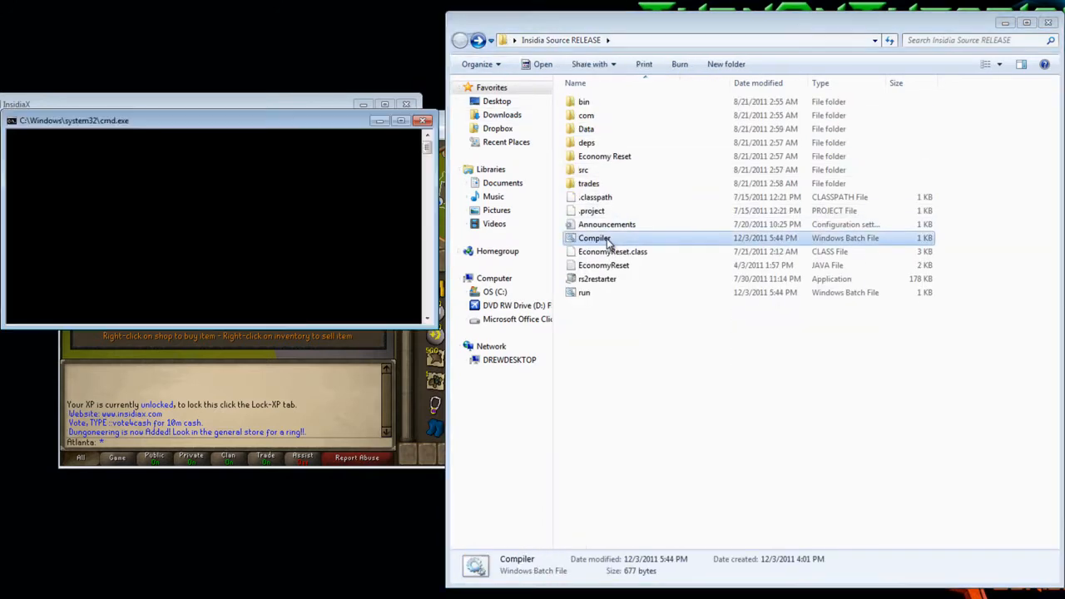
double_click(594, 238)
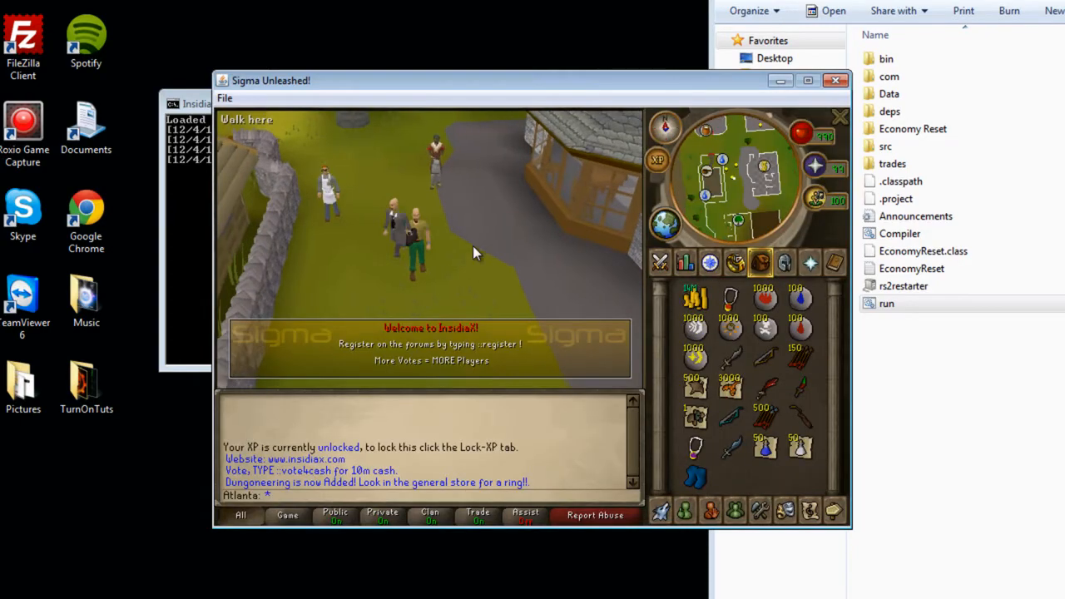
right_click(275, 146)
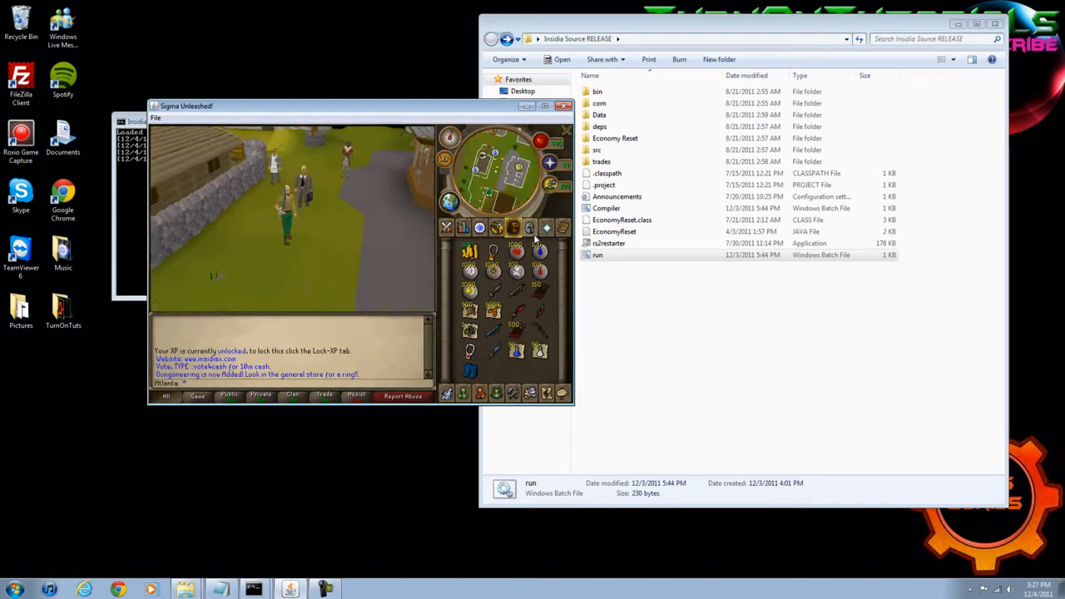
- Search the project for 'play' and open the PlayerAssistant Java file
left_click(936, 38)
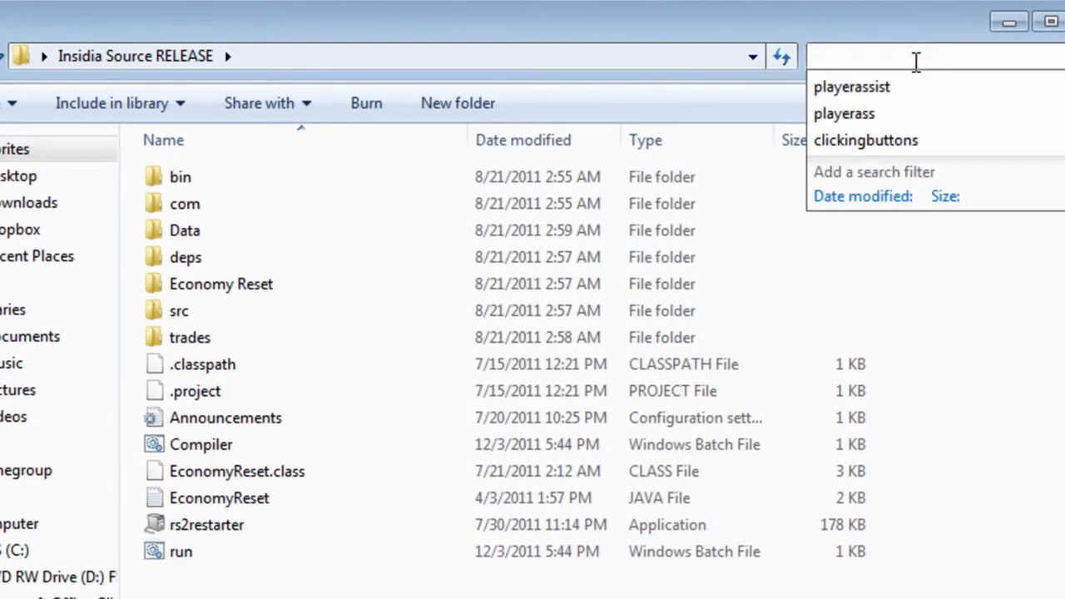
type("playerassist")
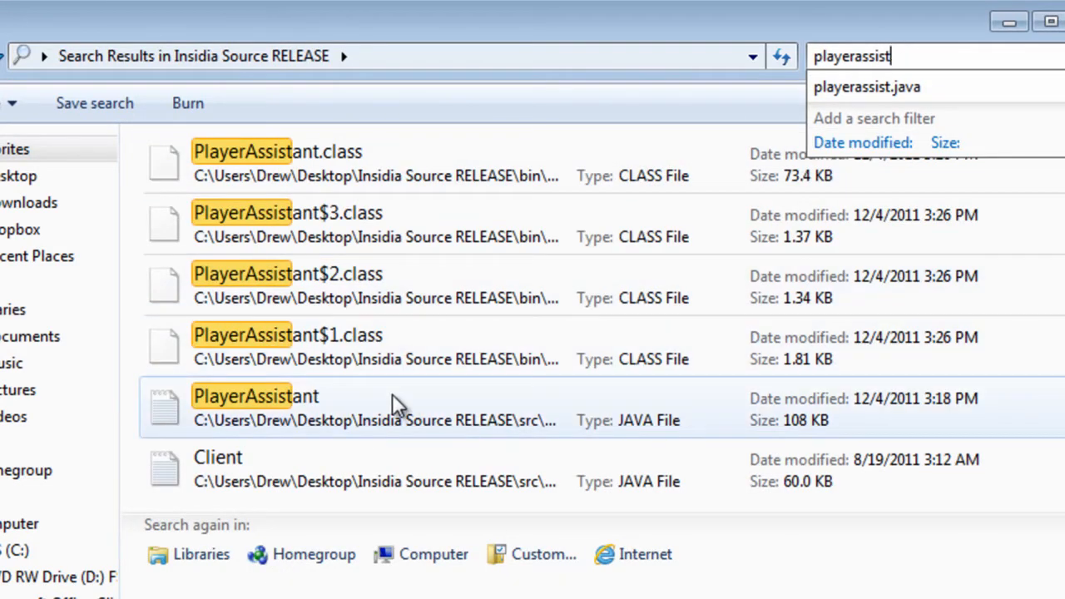
double_click(256, 396)
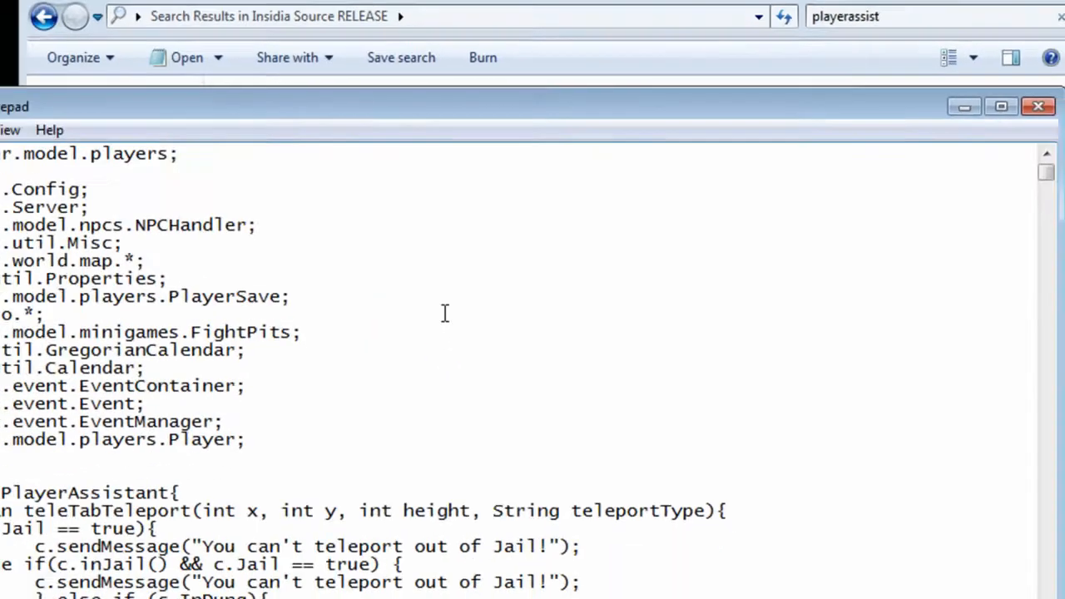
- Find 'starter' in PlayerAssistant and select the first addStarter item number, 450
key("Ctrl+f")
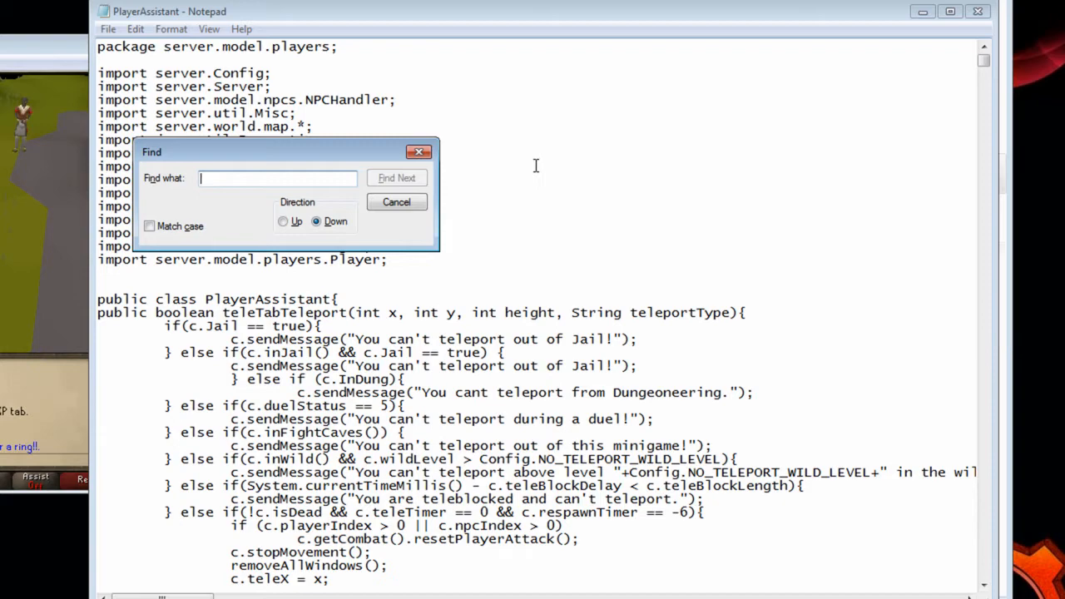
left_click(390, 176)
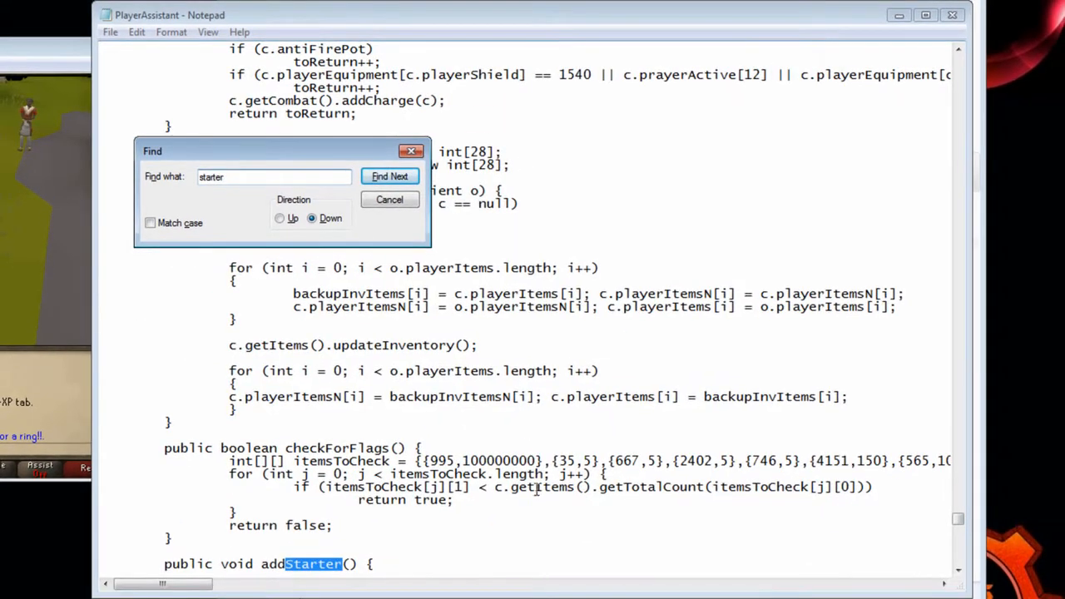
left_click(389, 175)
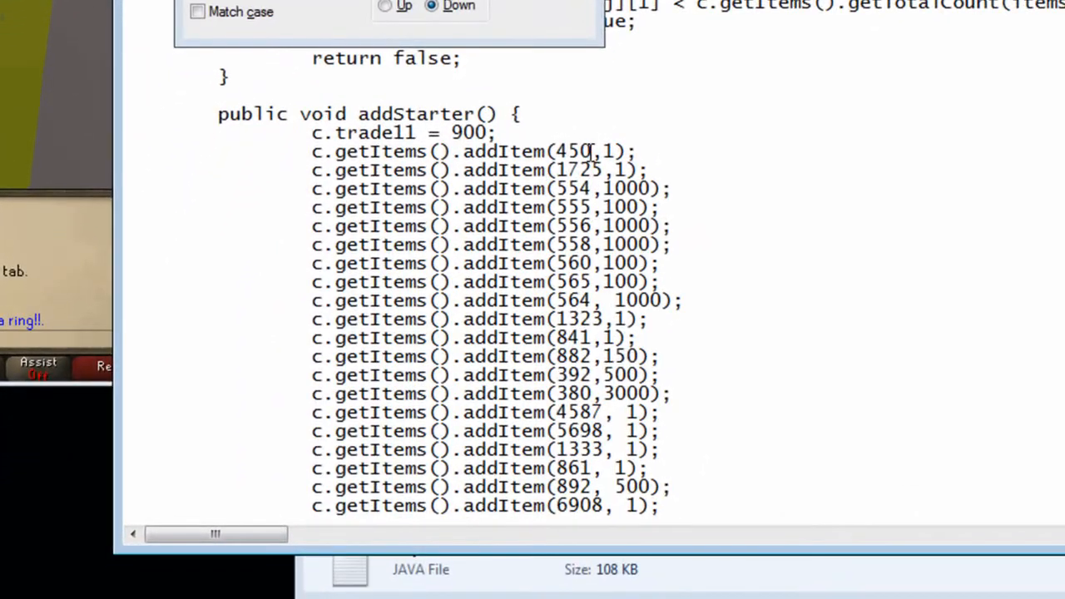
double_click(572, 151)
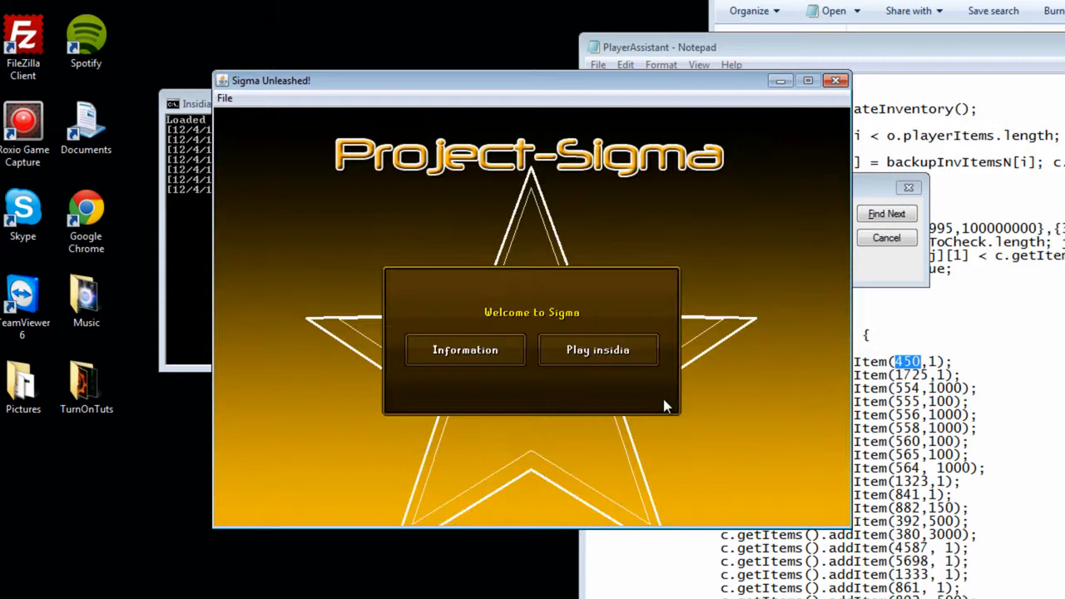
- Log into the game world with the account name Fluffy
left_click(598, 350)
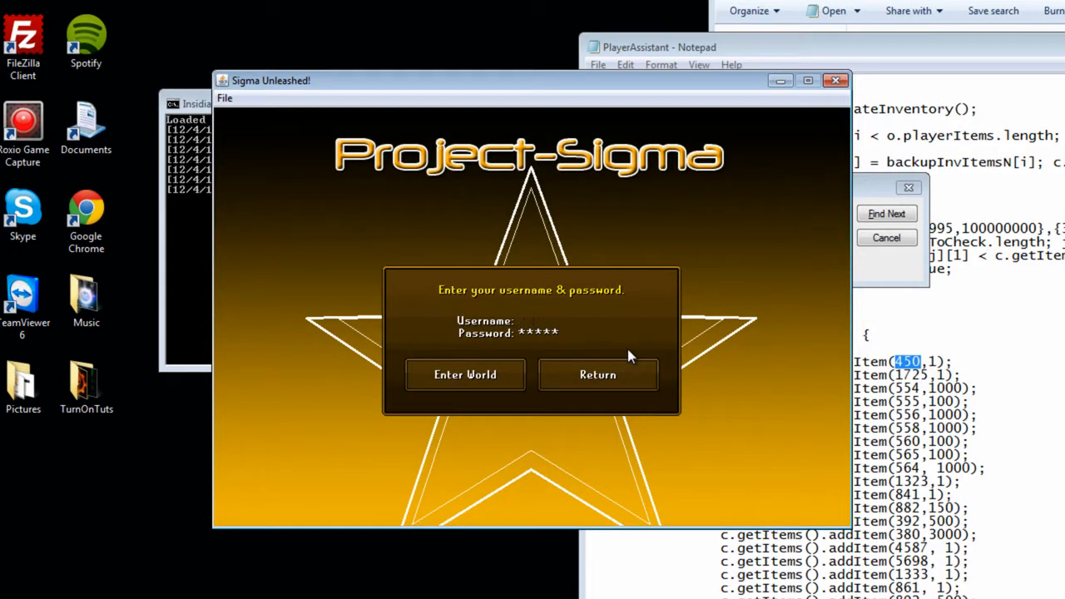
type("Fluffy")
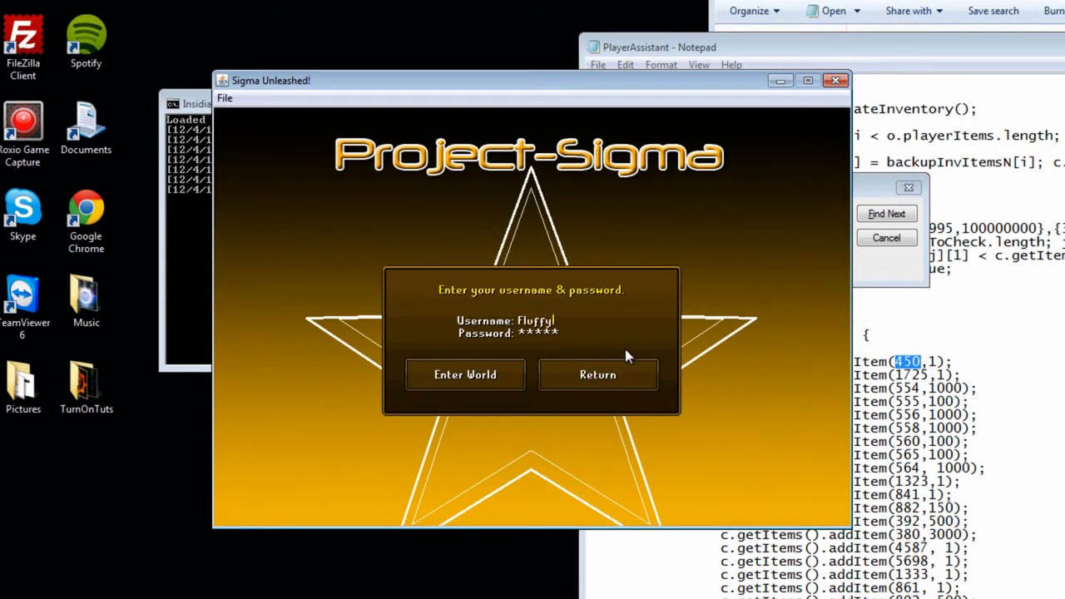
left_click(465, 375)
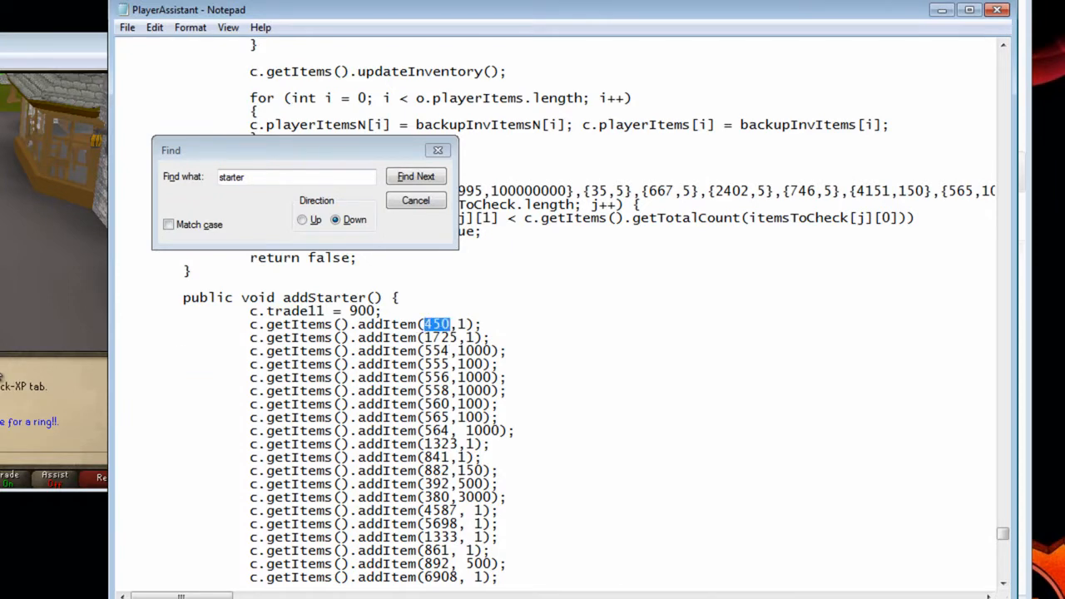
- Change the first starter item to 4151 and edit the welcome message text
type("4")
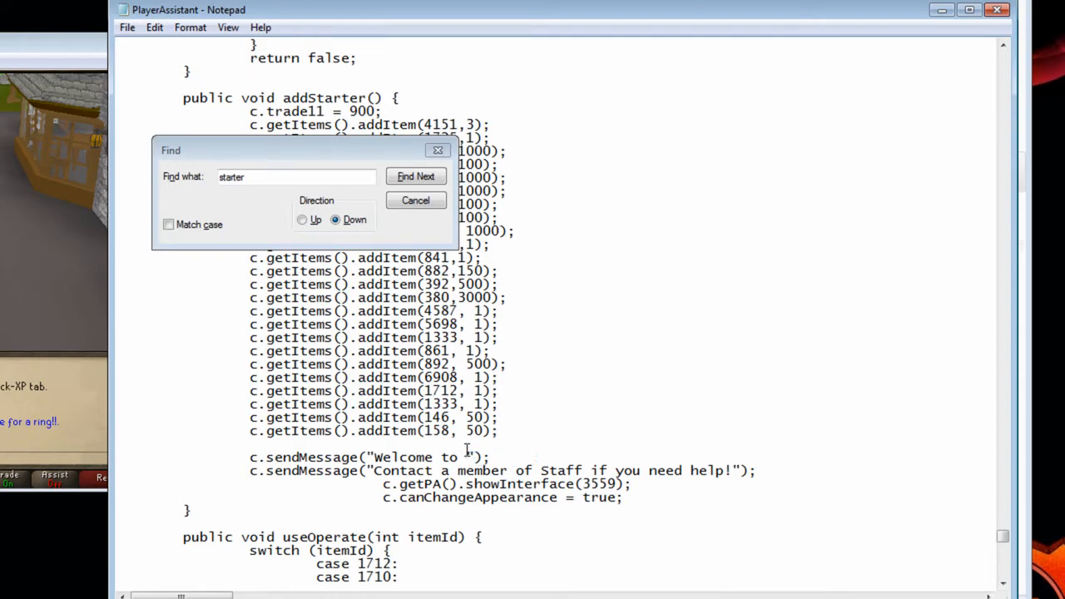
type("TurnOnm")
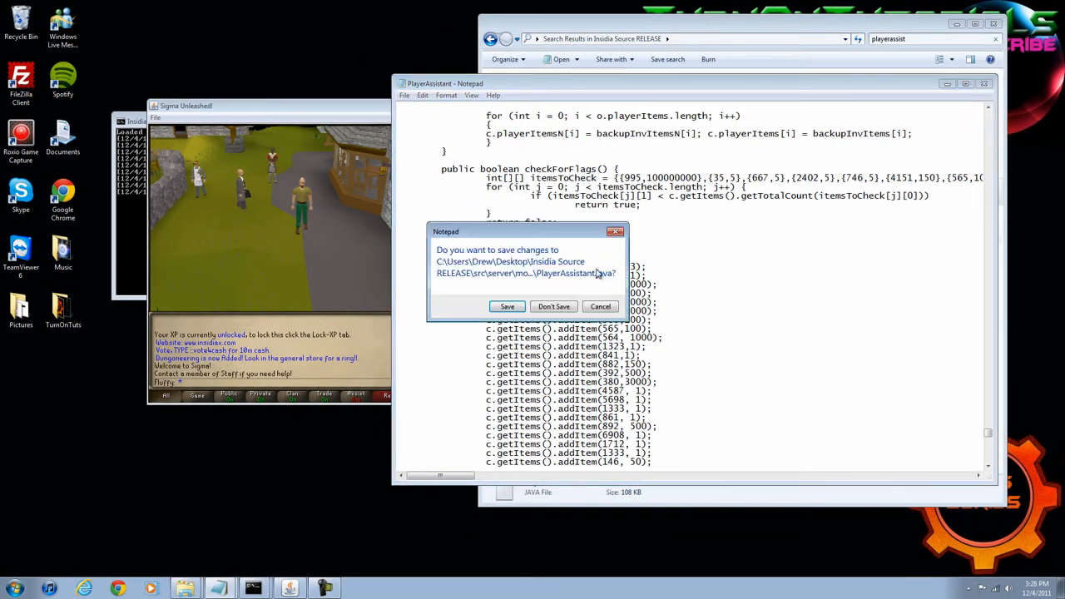
- Save PlayerAssistant.java and enter the world as a new player to test starter items
left_click(553, 306)
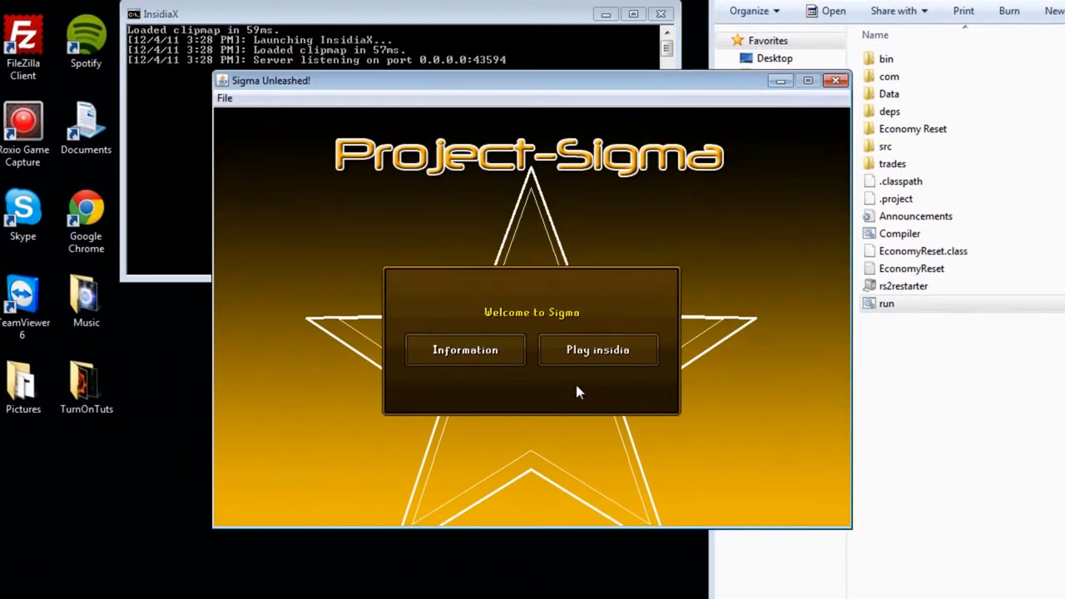
left_click(598, 350)
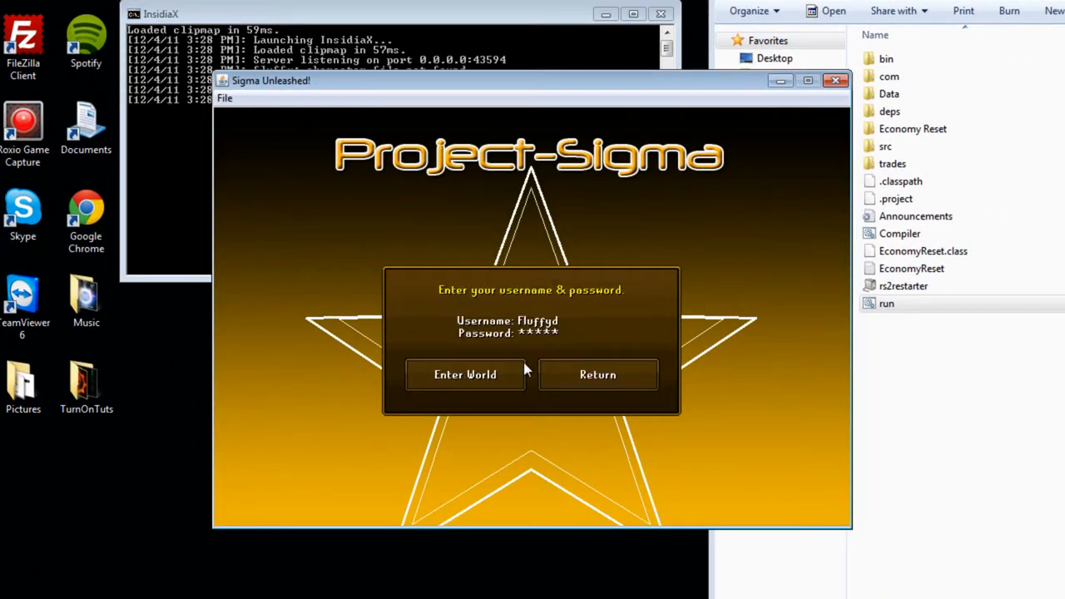
left_click(464, 374)
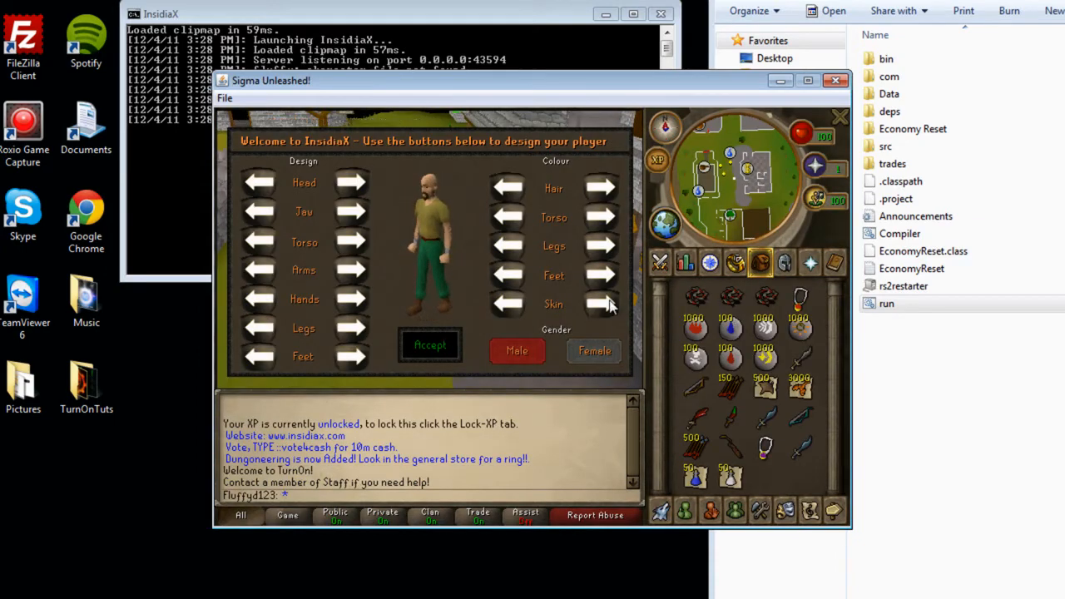
left_click(430, 345)
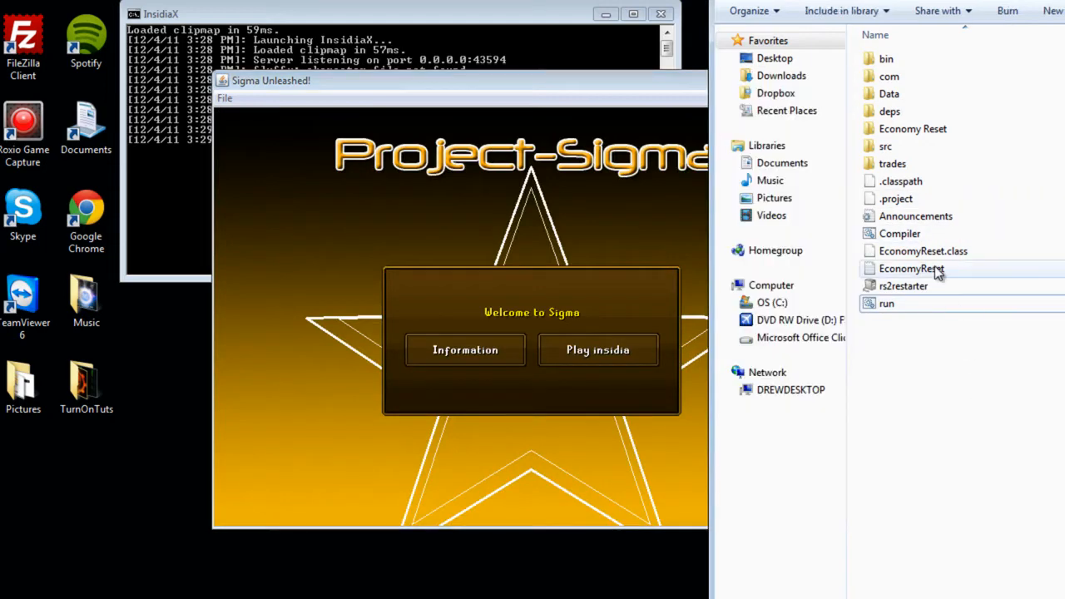
- Log into the game world with the new account name Atlan
left_click(598, 350)
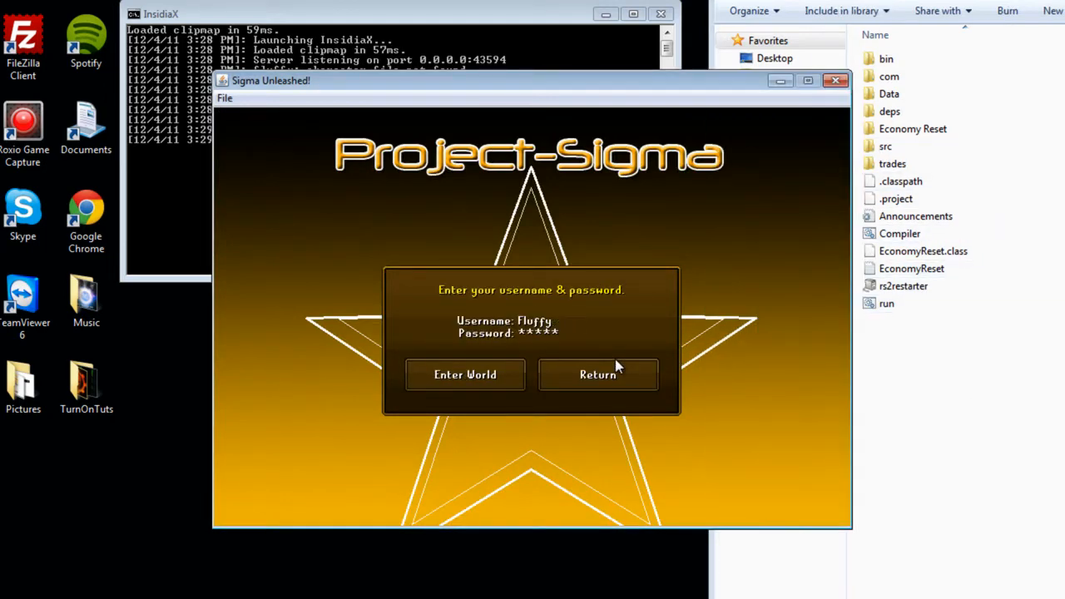
type("Atlan")
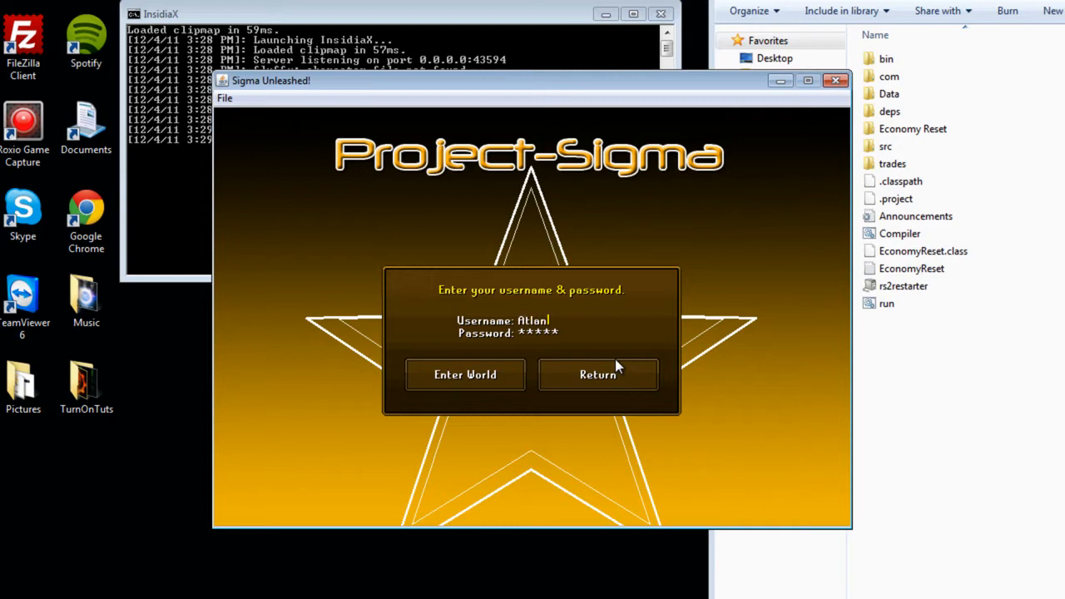
left_click(465, 374)
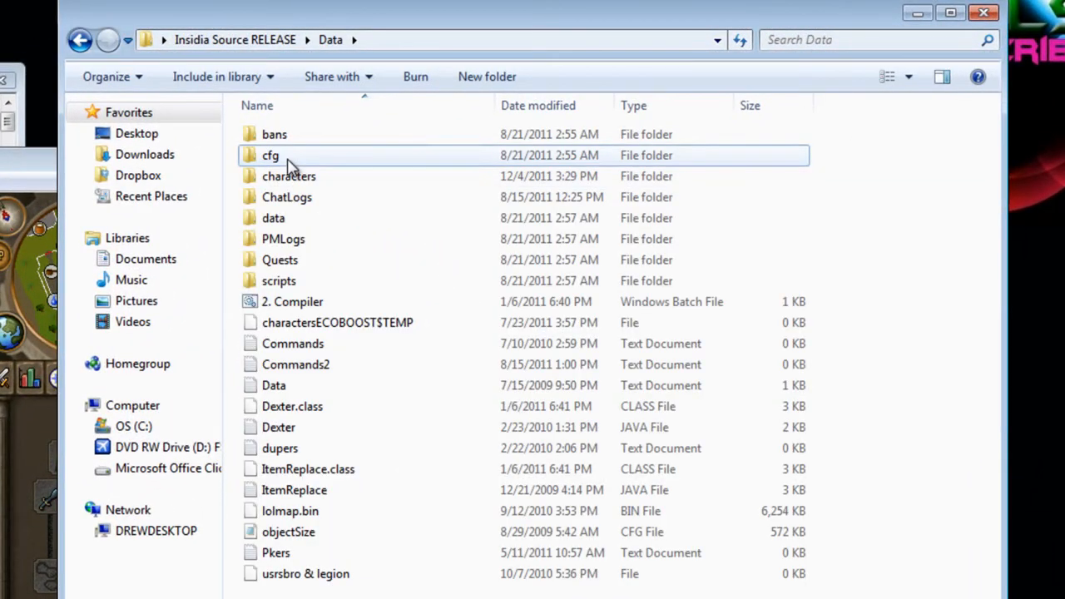
- Open Data\cfg\item, find the rune_scim entry, and change its bonus from 80 to 150
double_click(269, 154)
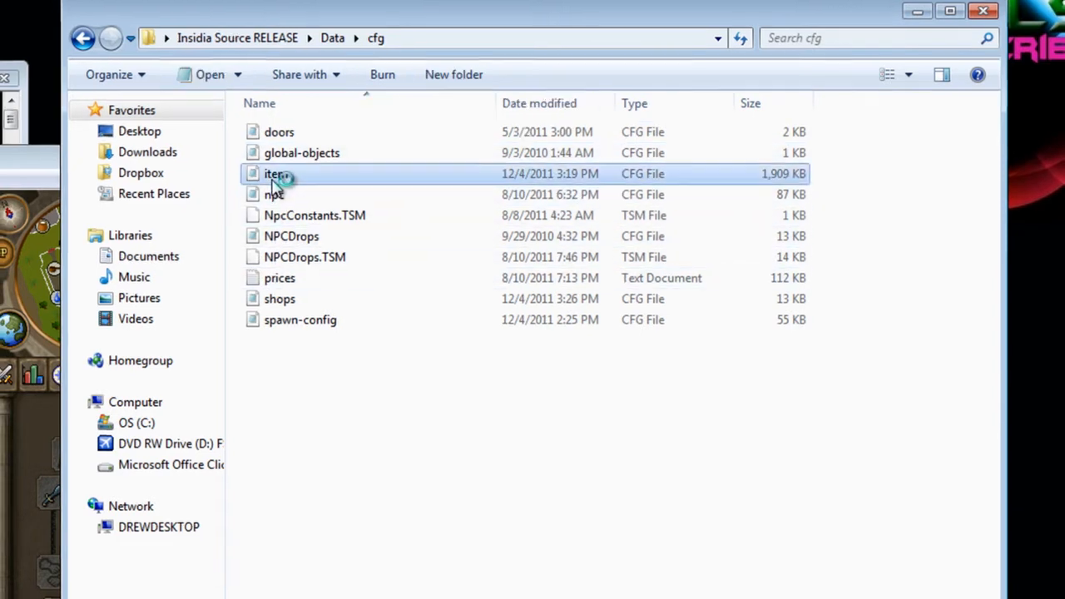
double_click(273, 173)
type("rune_scim")
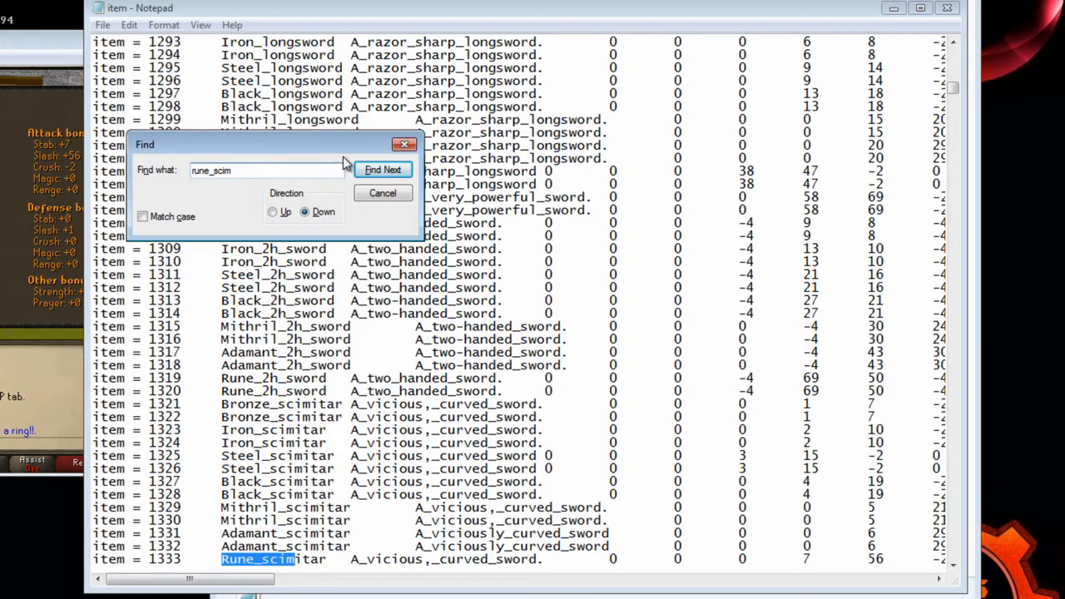
left_click(383, 169)
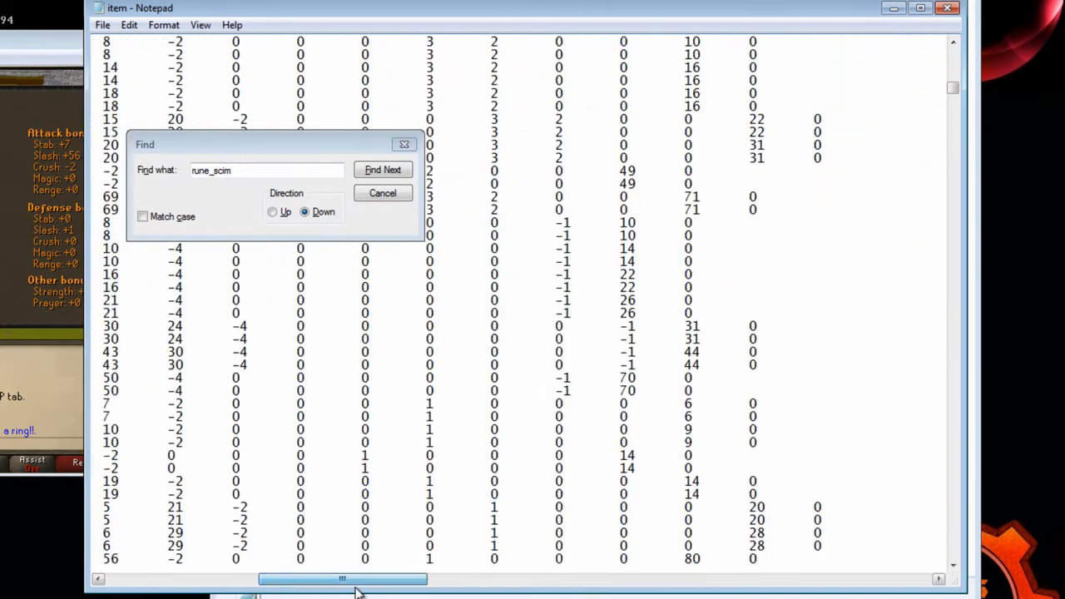
left_click(383, 169)
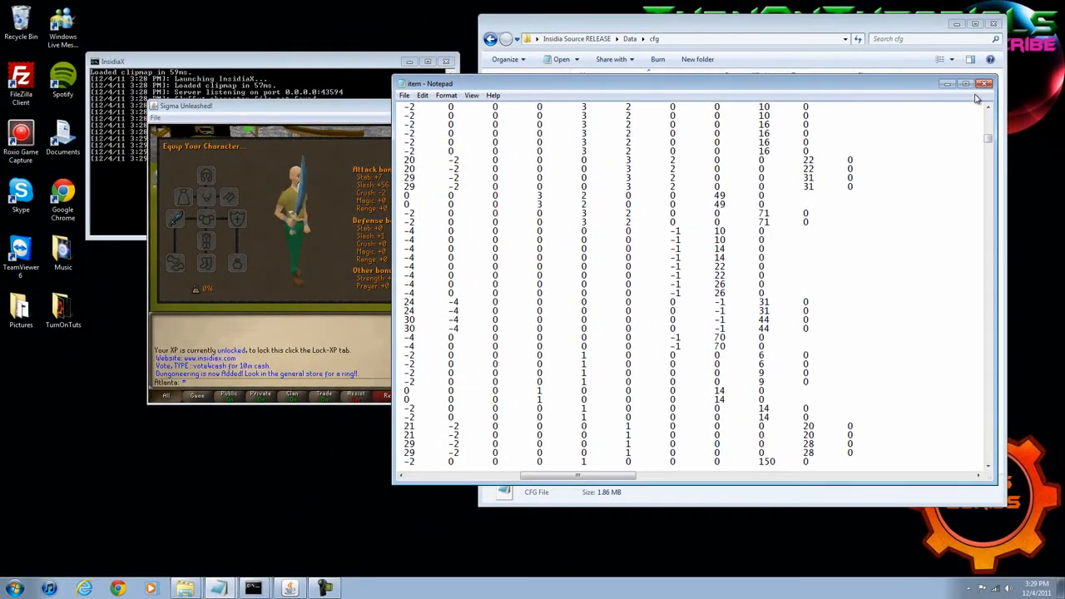
- Save and close the item config, then view the equipped scimitar in the Equipment tab
left_click(987, 83)
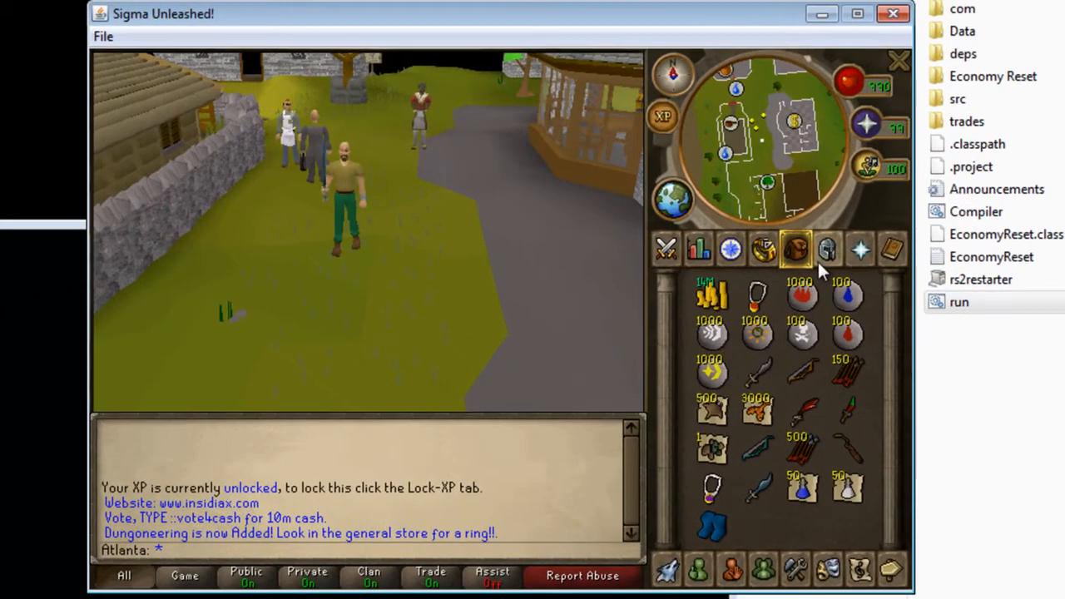
left_click(823, 248)
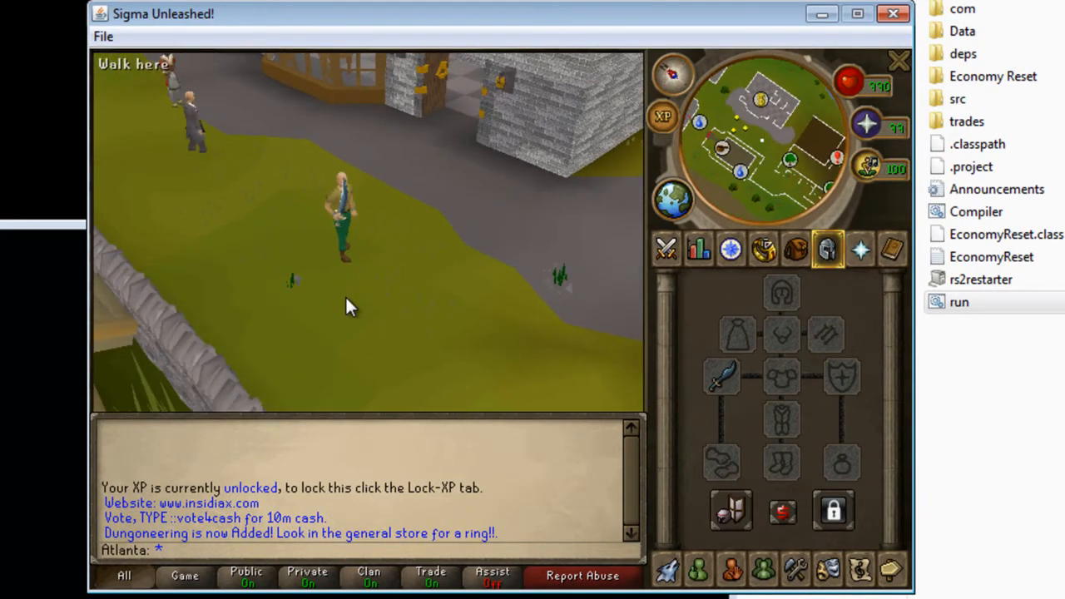
left_click(762, 250)
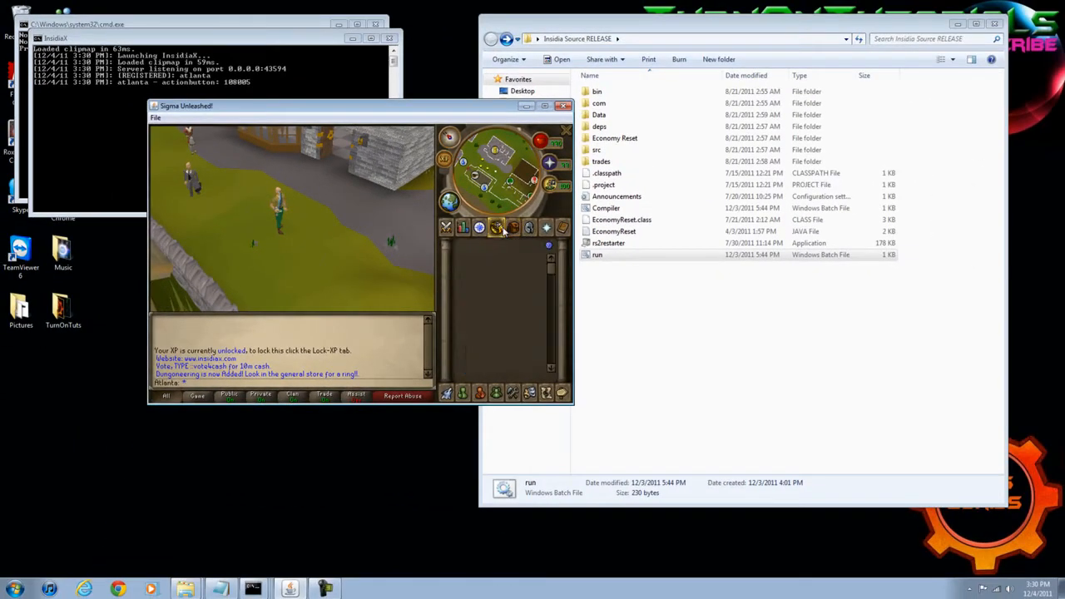
- Bring up the logout panel in the side menu
left_click(496, 226)
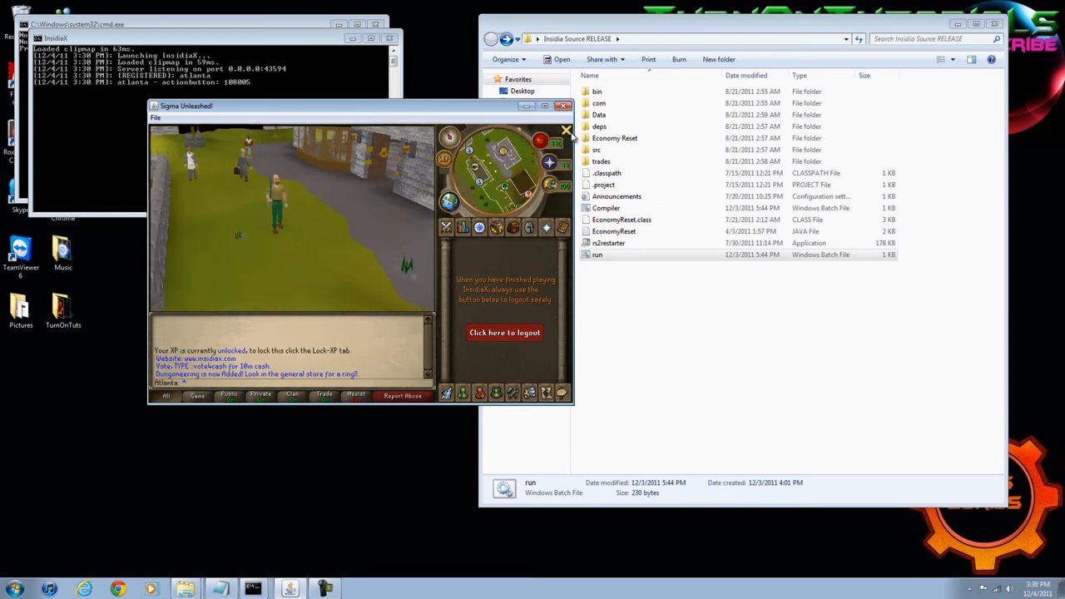
mouse_move(505, 335)
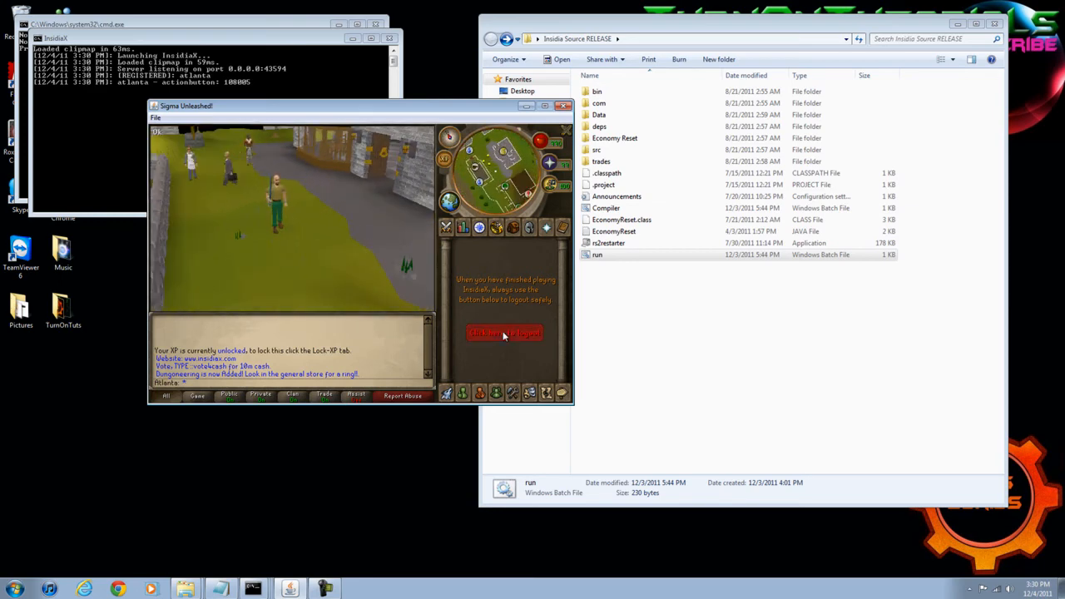